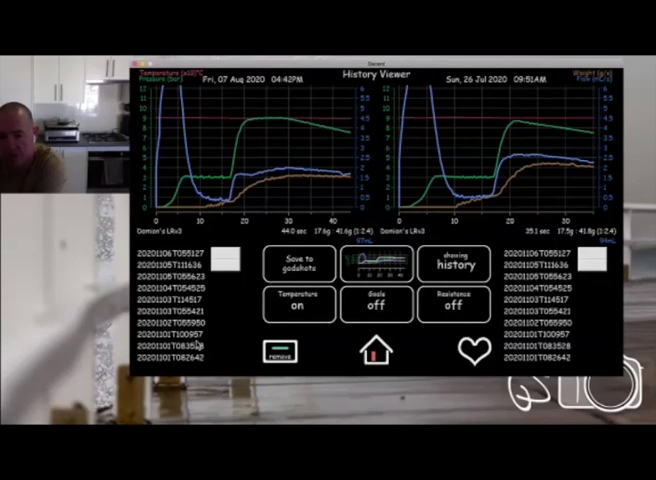
{"action": "mouse_move", "coordinate": [240, 310]}
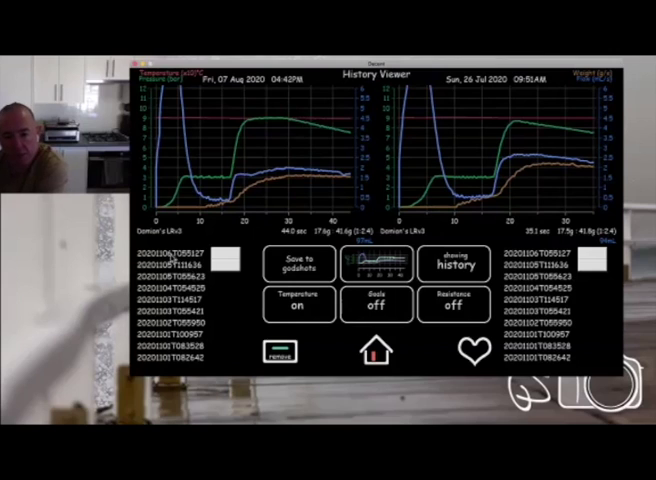
Load the 6 November 2020 shot into the left chart against the 26 July shot
{"action": "left_click", "coordinate": [170, 256]}
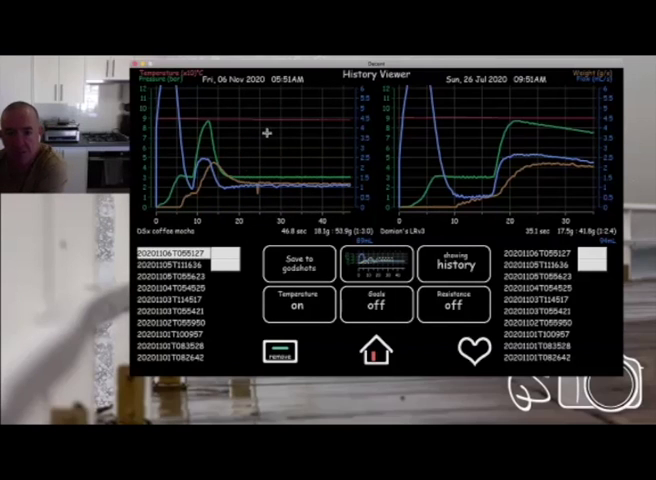
{"action": "mouse_move", "coordinate": [222, 196]}
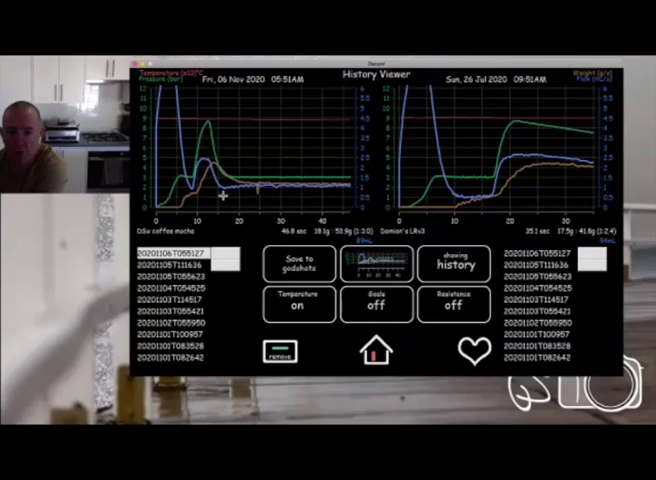
{"action": "mouse_move", "coordinate": [136, 156]}
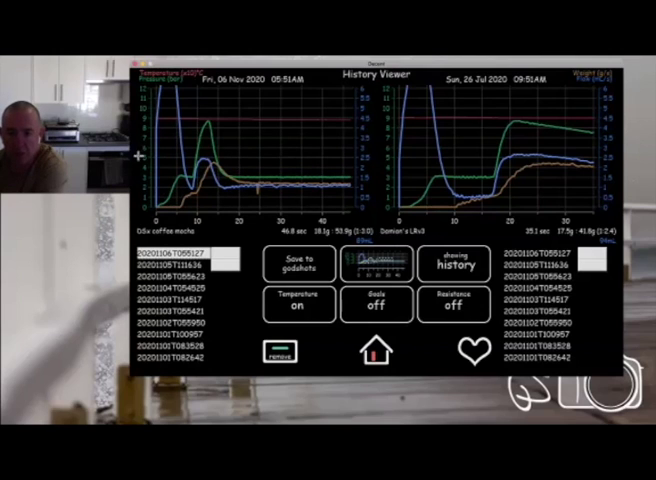
{"action": "mouse_move", "coordinate": [252, 162]}
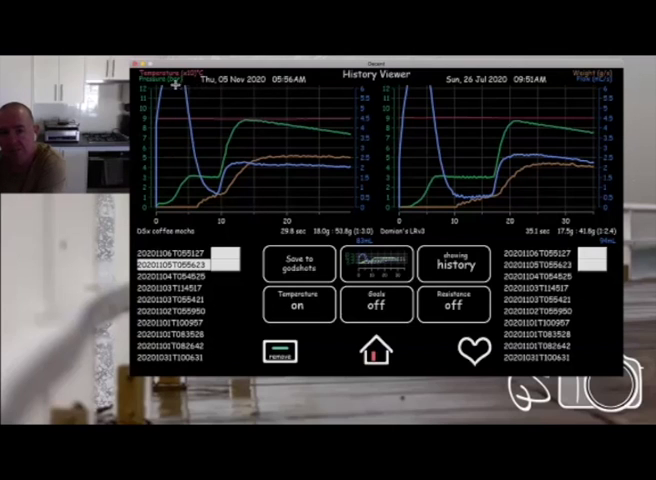
{"action": "mouse_move", "coordinate": [156, 240]}
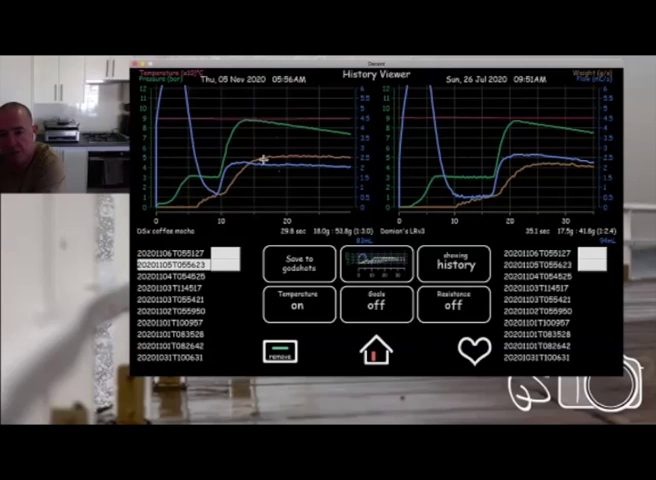
{"action": "mouse_move", "coordinate": [340, 158]}
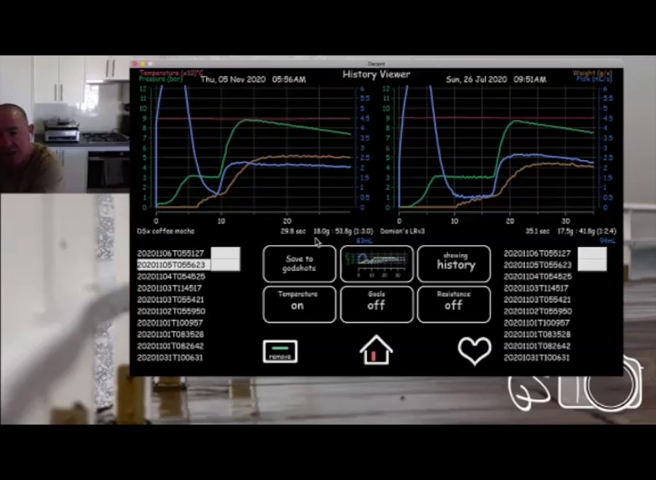
{"action": "mouse_move", "coordinate": [336, 240]}
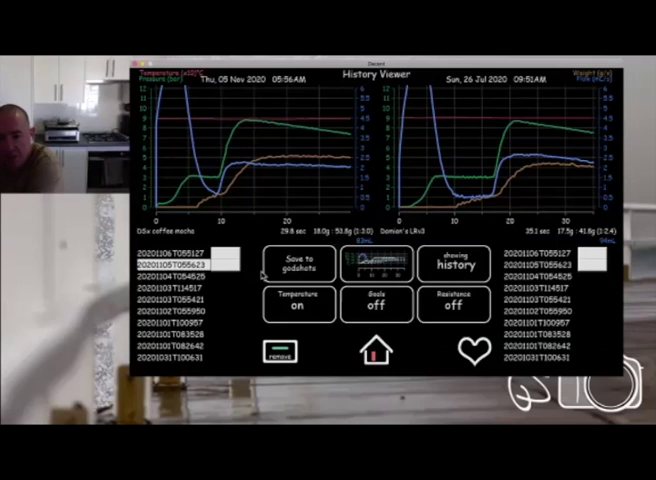
Browse the 04 and 03 Nov shots on the left, then go to the profile presets settings
{"action": "left_click", "coordinate": [178, 288]}
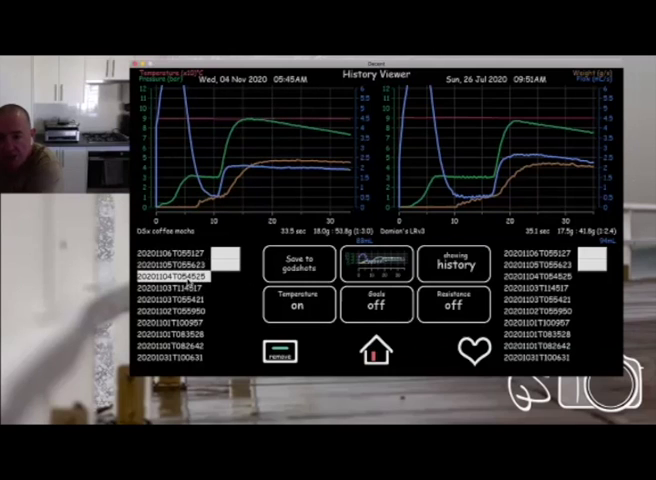
{"action": "left_click", "coordinate": [180, 288]}
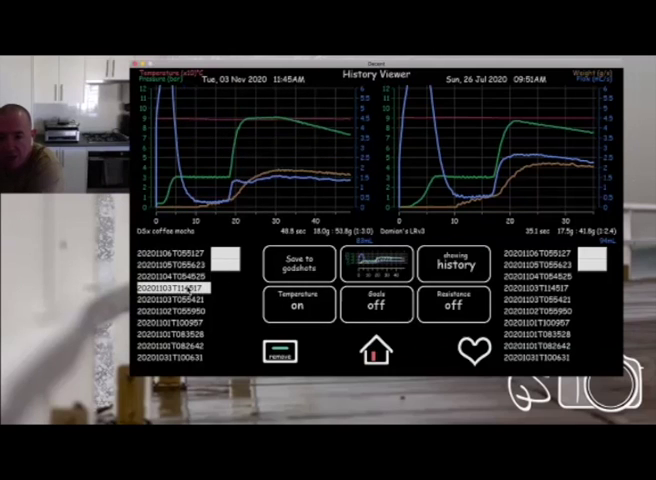
{"action": "left_click", "coordinate": [170, 262]}
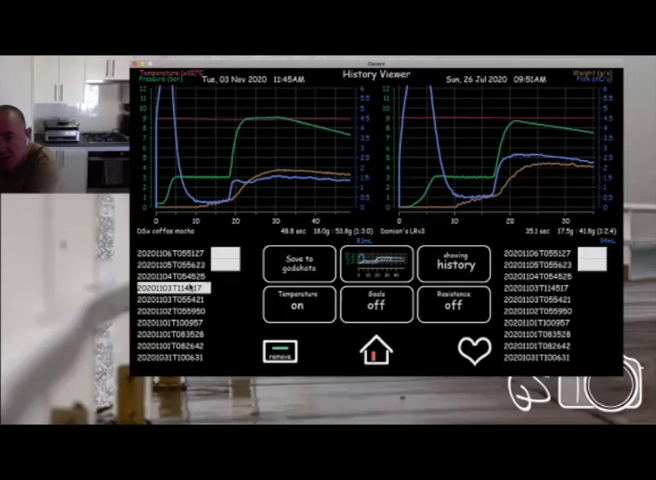
{"action": "left_click", "coordinate": [168, 274]}
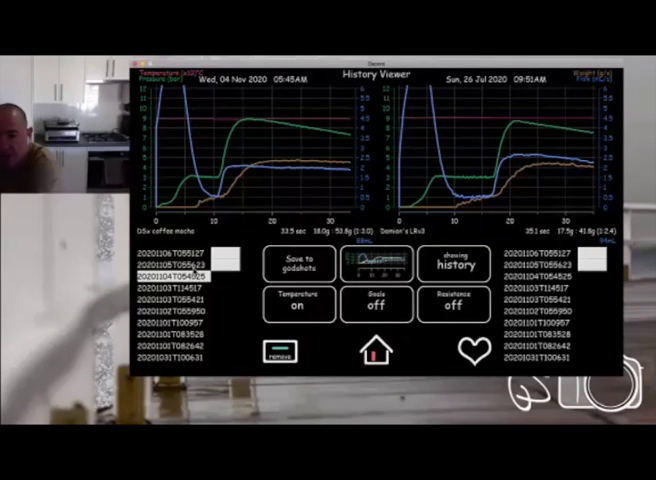
{"action": "left_click", "coordinate": [176, 268]}
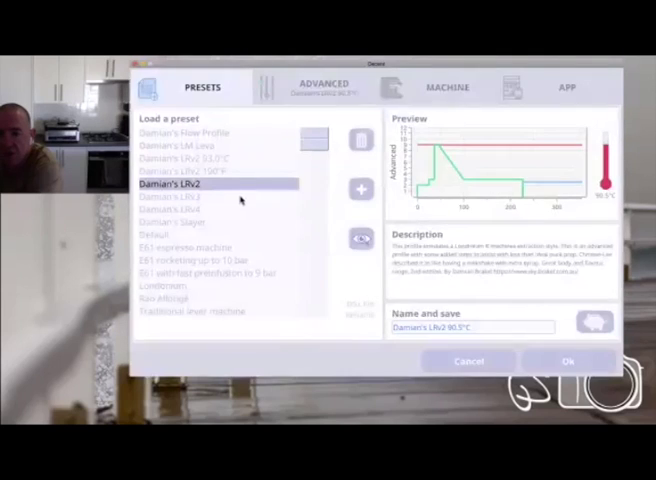
Adjust a stop limit on the Advanced profile page and accept the settings with Ok
{"action": "left_click", "coordinate": [322, 88]}
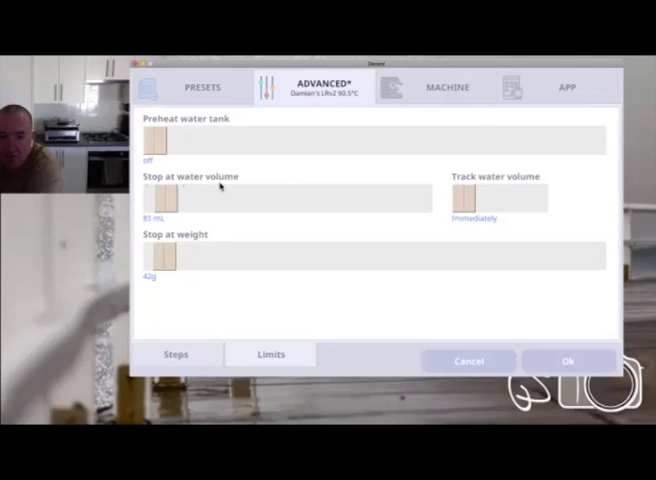
{"action": "left_click_drag", "start_coordinate": [160, 200], "coordinate": [164, 200]}
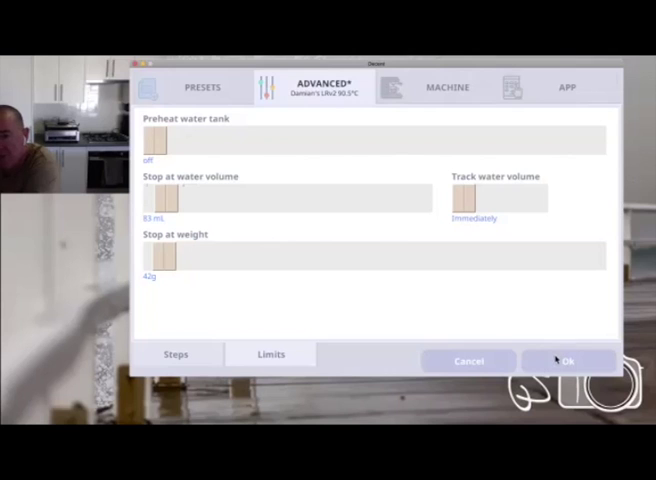
{"action": "left_click", "coordinate": [568, 360]}
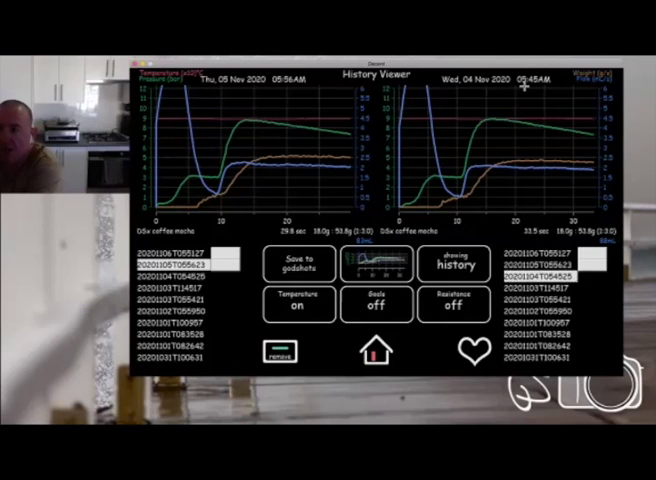
{"action": "mouse_move", "coordinate": [530, 204]}
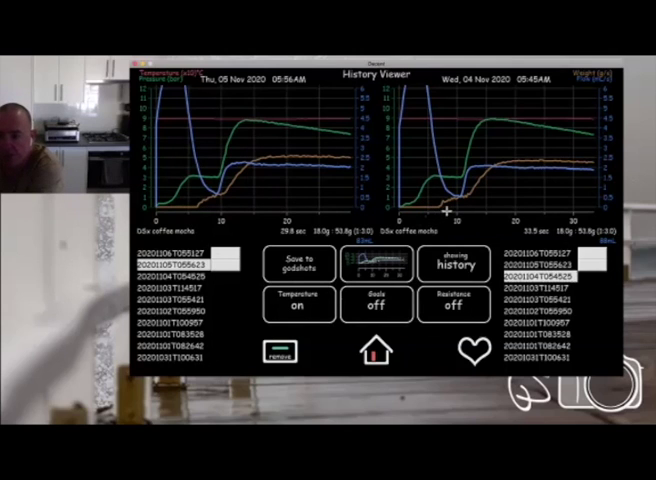
{"action": "mouse_move", "coordinate": [412, 152]}
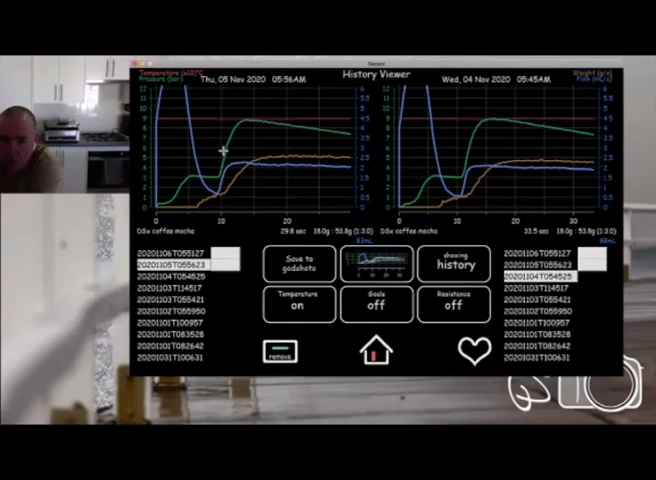
{"action": "mouse_move", "coordinate": [410, 88]}
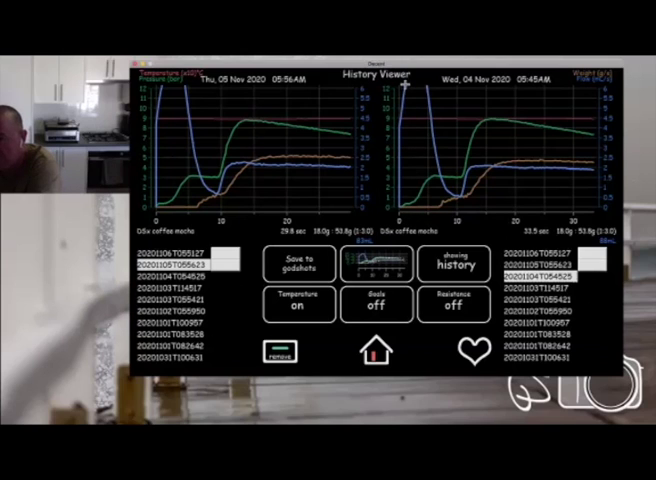
{"action": "mouse_move", "coordinate": [410, 108]}
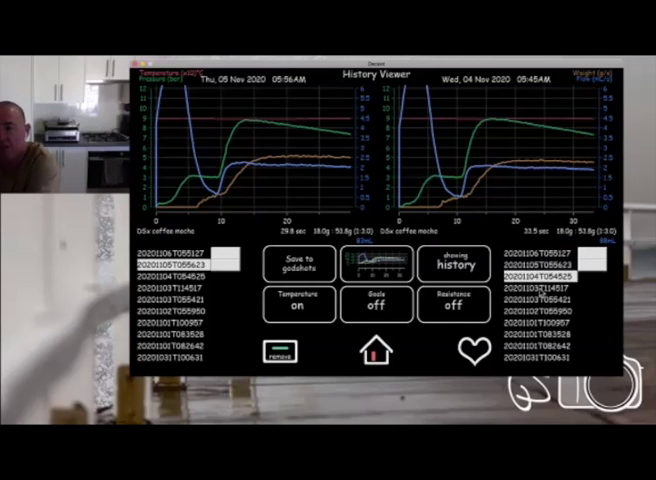
Show the Tue 03 Nov shot on the right chart against the 5 November shot
{"action": "left_click", "coordinate": [544, 288]}
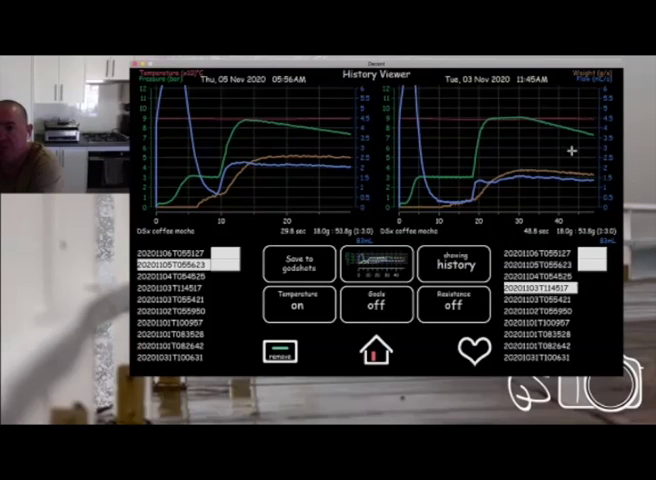
{"action": "mouse_move", "coordinate": [300, 190]}
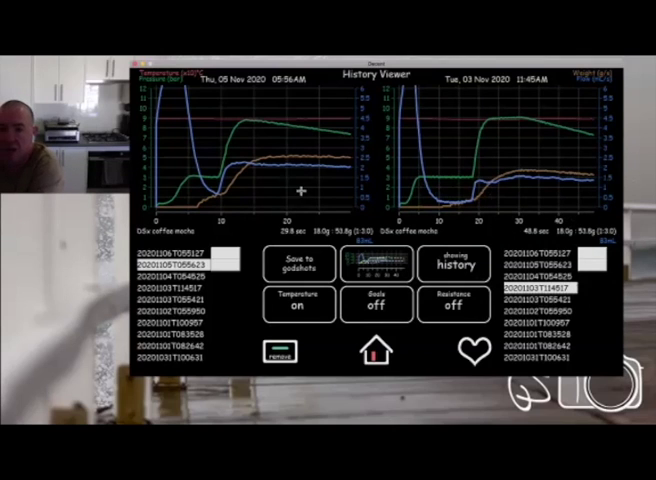
{"action": "mouse_move", "coordinate": [364, 172]}
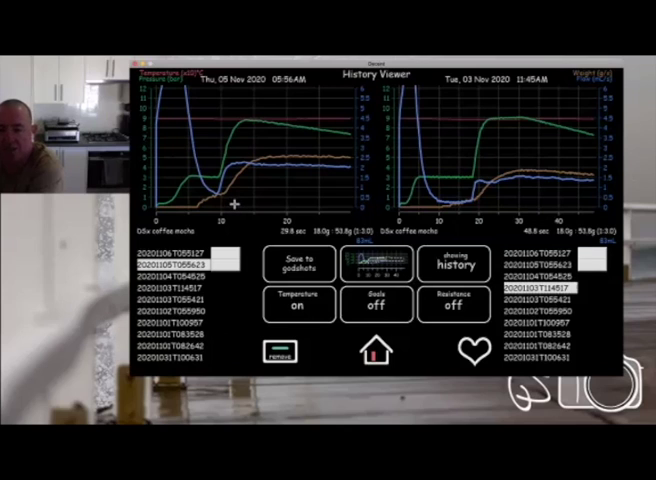
{"action": "mouse_move", "coordinate": [250, 144]}
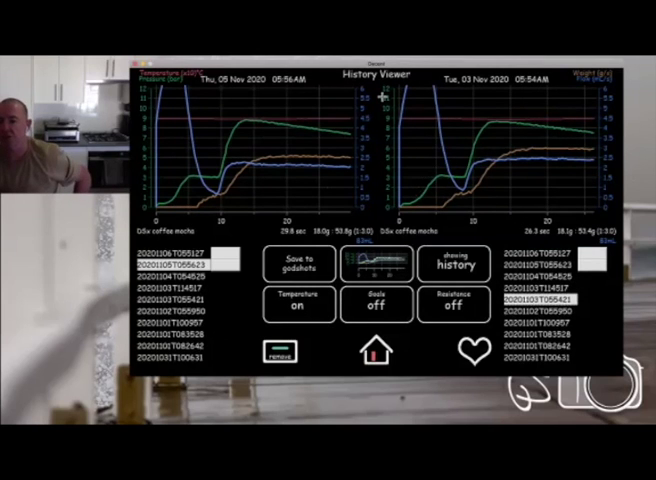
{"action": "mouse_move", "coordinate": [456, 148]}
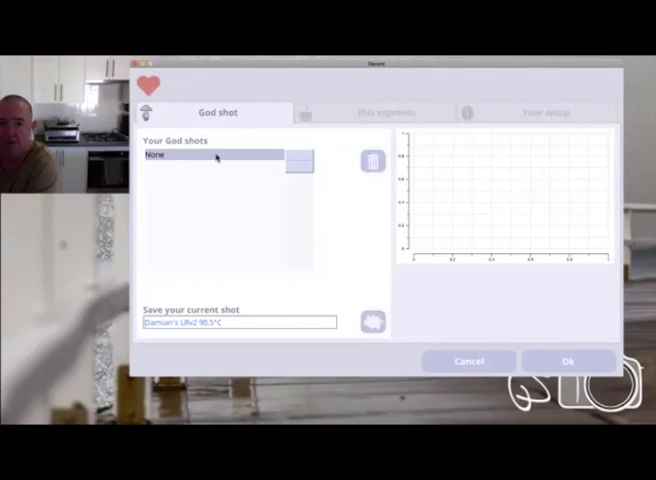
{"action": "mouse_move", "coordinate": [296, 246]}
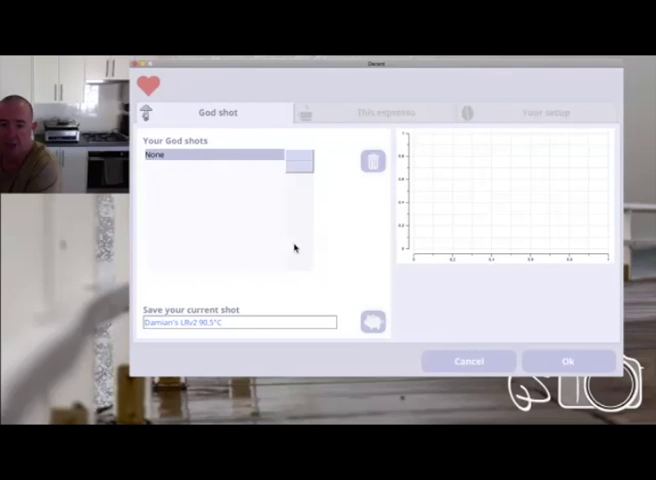
{"action": "mouse_move", "coordinate": [456, 360]}
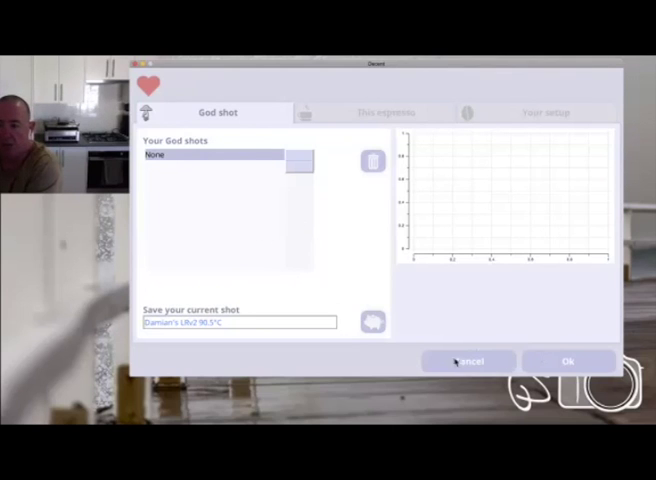
{"action": "mouse_move", "coordinate": [230, 256]}
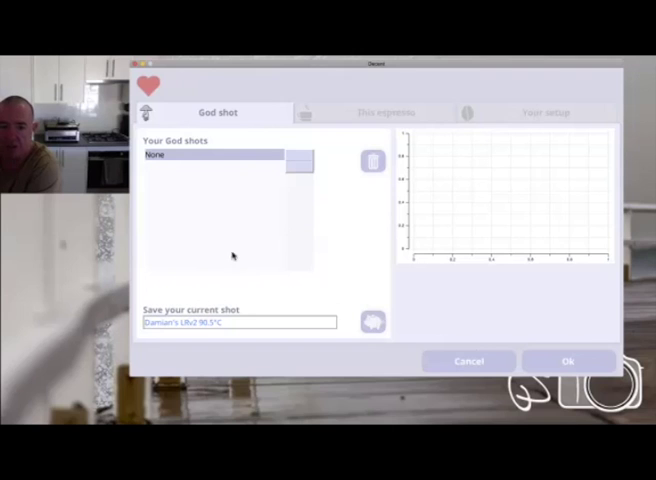
{"action": "mouse_move", "coordinate": [382, 178]}
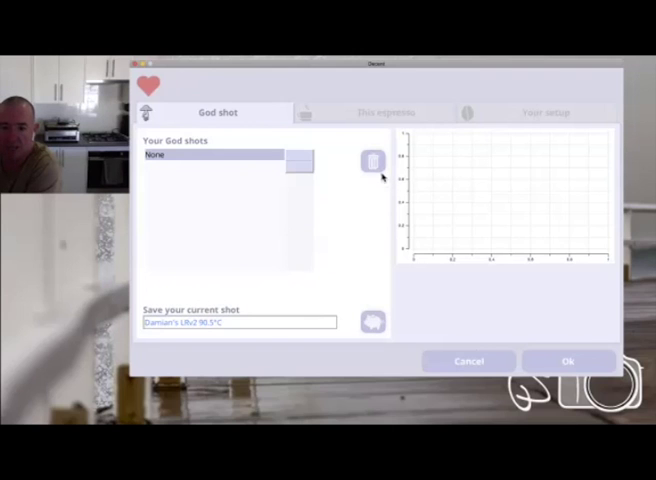
{"action": "mouse_move", "coordinate": [292, 172]}
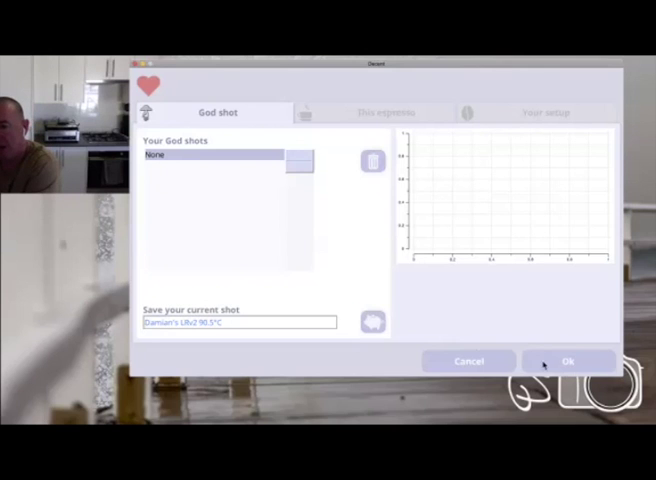
Dismiss the god shot dialog to return to the main espresso screen
{"action": "left_click", "coordinate": [568, 360]}
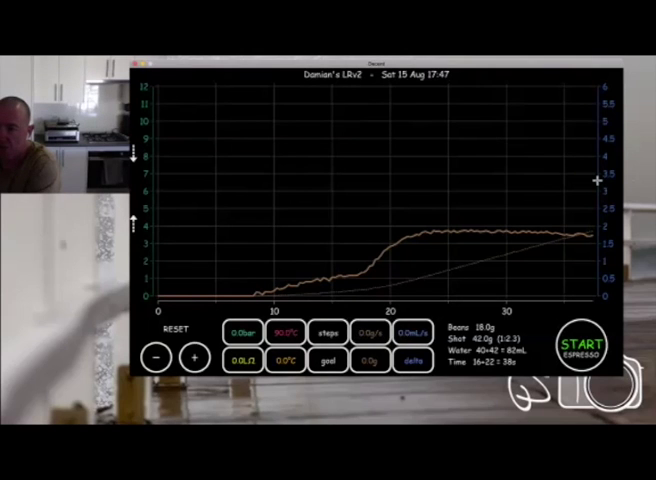
{"action": "mouse_move", "coordinate": [544, 144]}
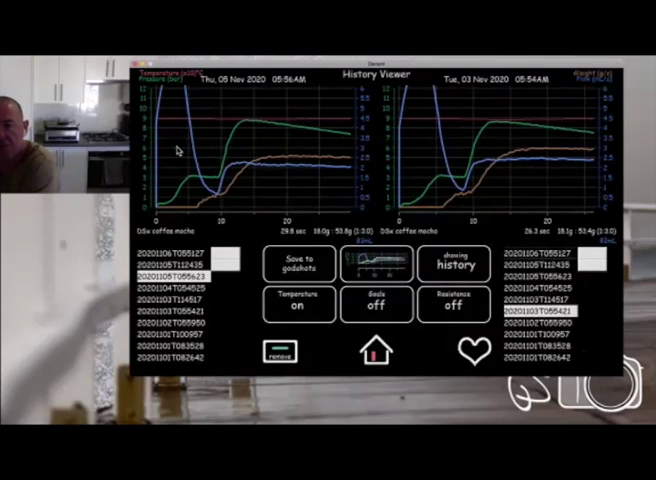
{"action": "mouse_move", "coordinate": [418, 248]}
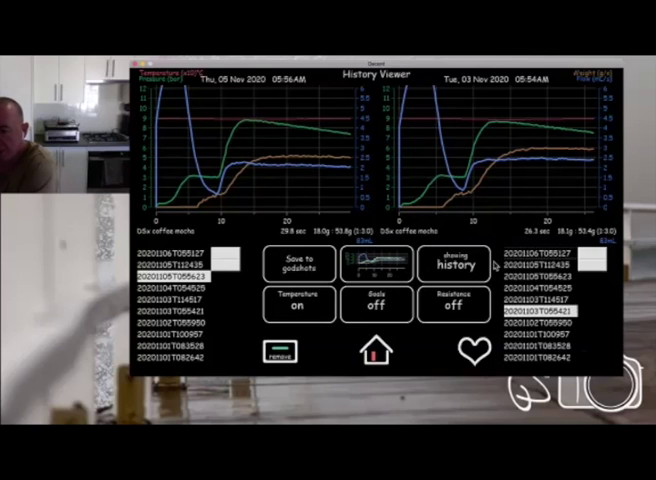
Toggle the right side to god shots and back to shot history
{"action": "left_click", "coordinate": [452, 264]}
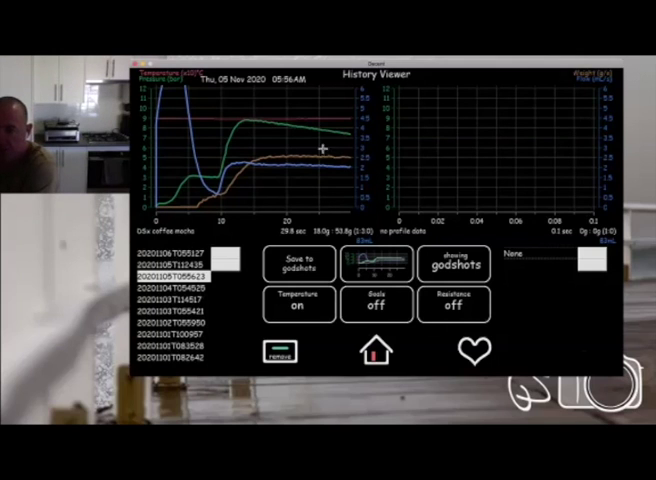
{"action": "mouse_move", "coordinate": [536, 312]}
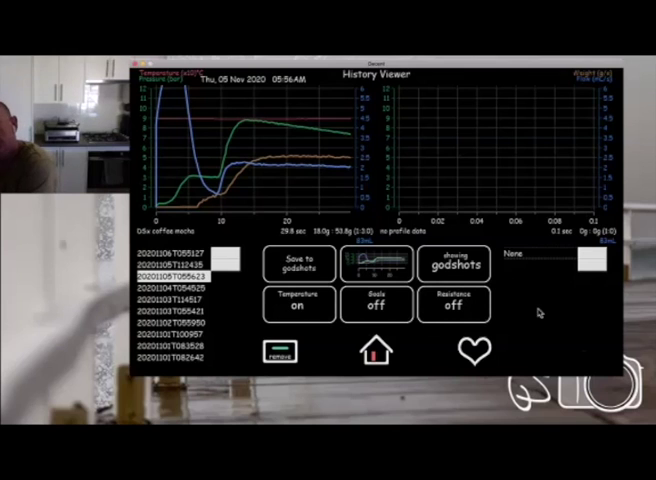
{"action": "left_click", "coordinate": [452, 264]}
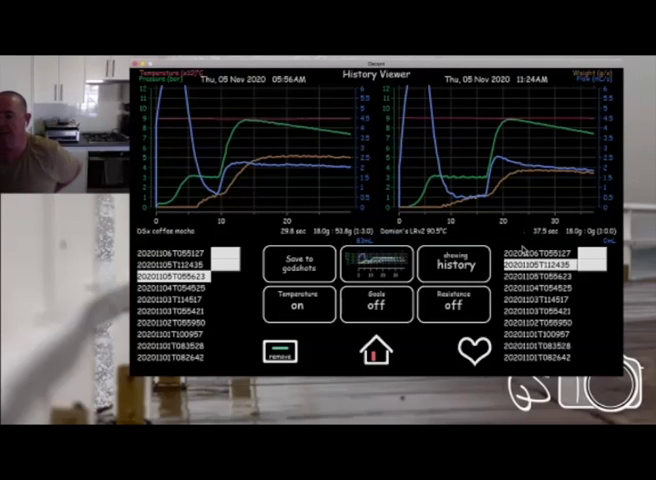
{"action": "mouse_move", "coordinate": [318, 178]}
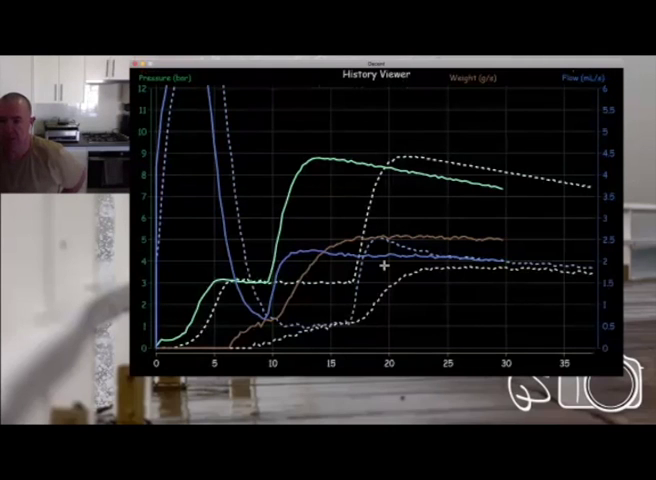
{"action": "mouse_move", "coordinate": [400, 190]}
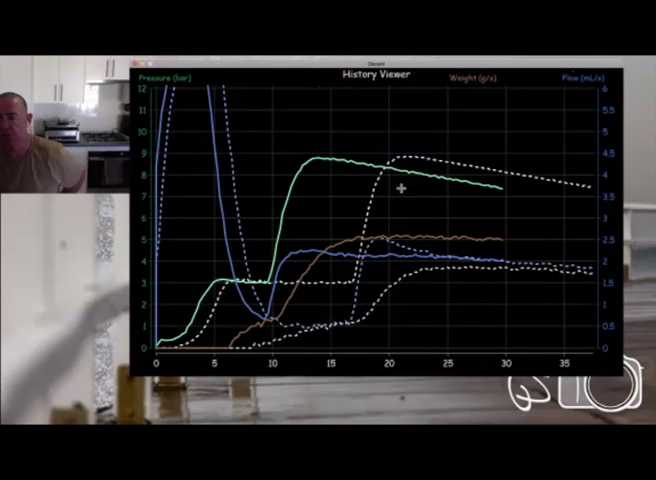
{"action": "mouse_move", "coordinate": [436, 162]}
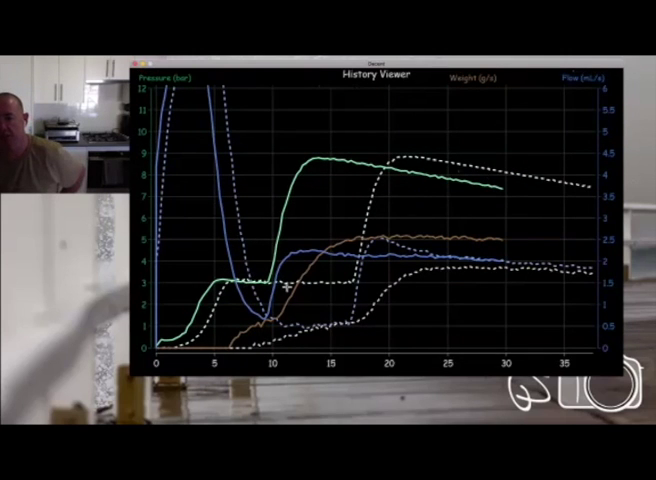
{"action": "mouse_move", "coordinate": [538, 192]}
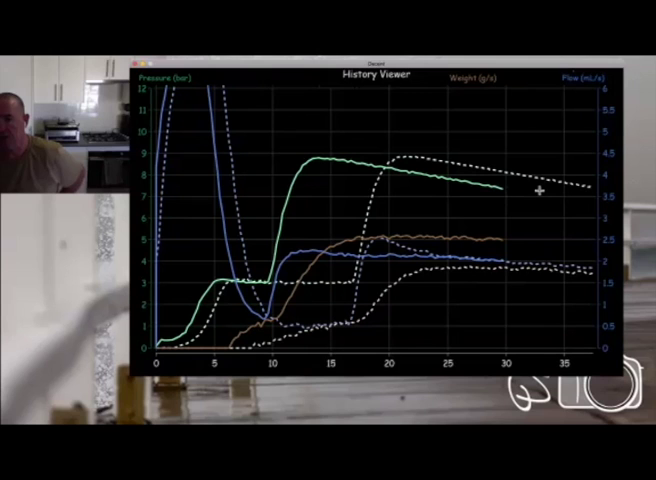
{"action": "mouse_move", "coordinate": [400, 288]}
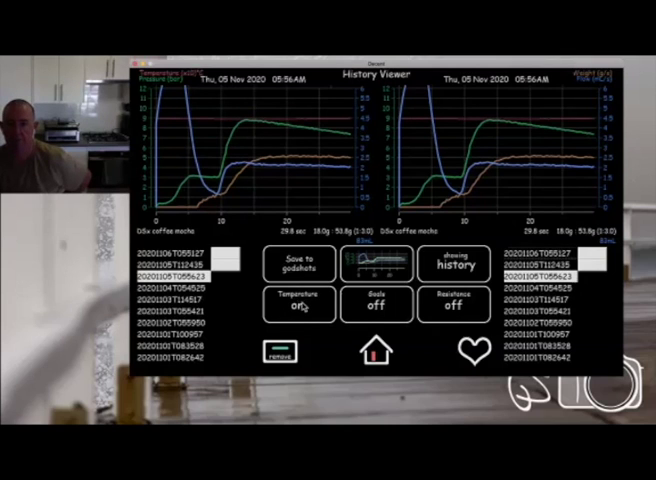
Toggle the Temperature curves off and back on for both charts
{"action": "left_click", "coordinate": [296, 304]}
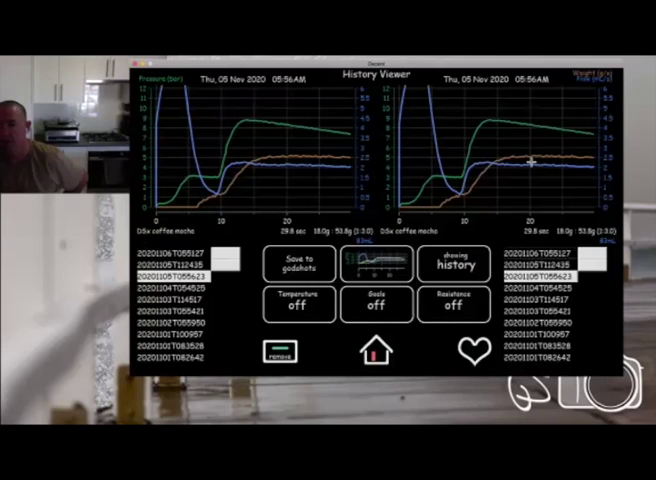
{"action": "mouse_move", "coordinate": [310, 316]}
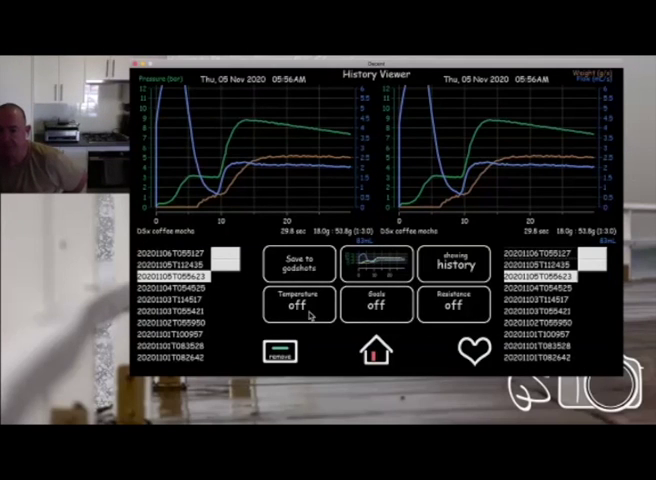
{"action": "left_click", "coordinate": [298, 304]}
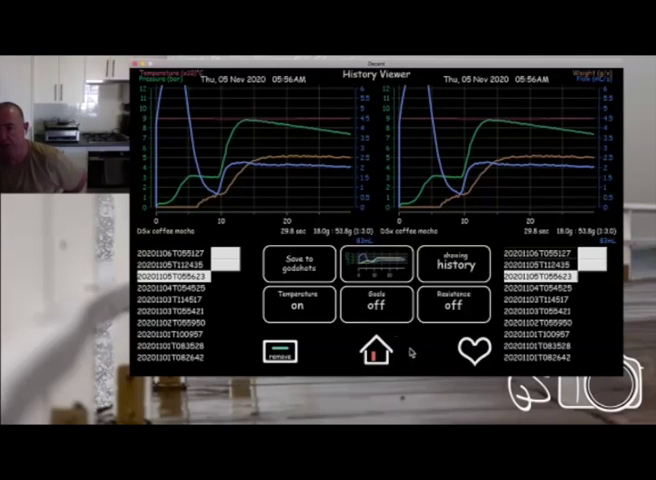
Toggle the target lines and switch on the Resistance curves for both charts
{"action": "left_click", "coordinate": [376, 304]}
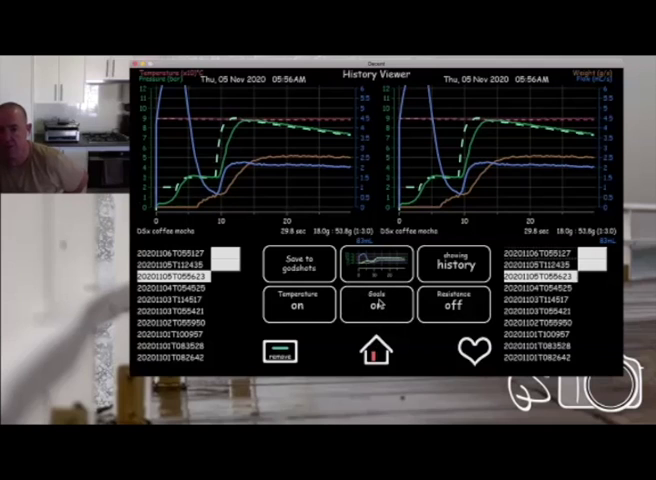
{"action": "left_click", "coordinate": [376, 304]}
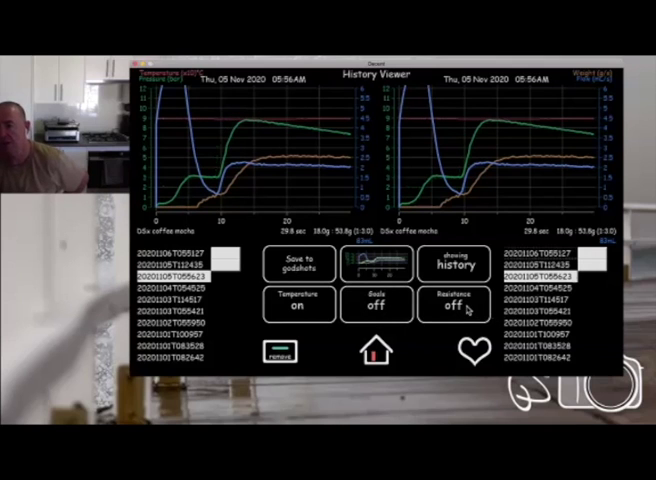
{"action": "left_click", "coordinate": [452, 304]}
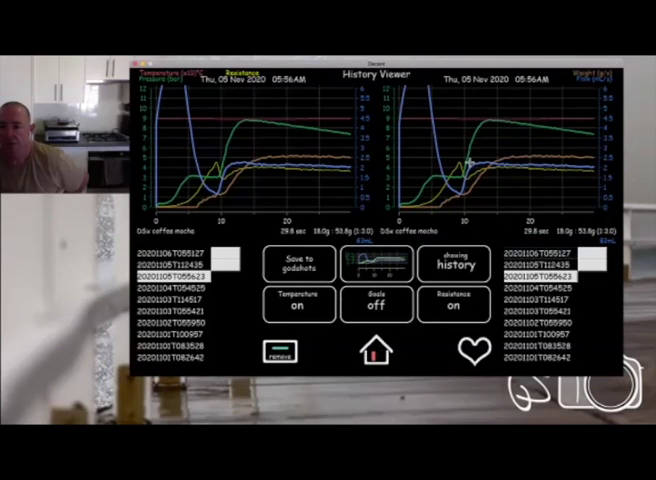
{"action": "left_click", "coordinate": [376, 348]}
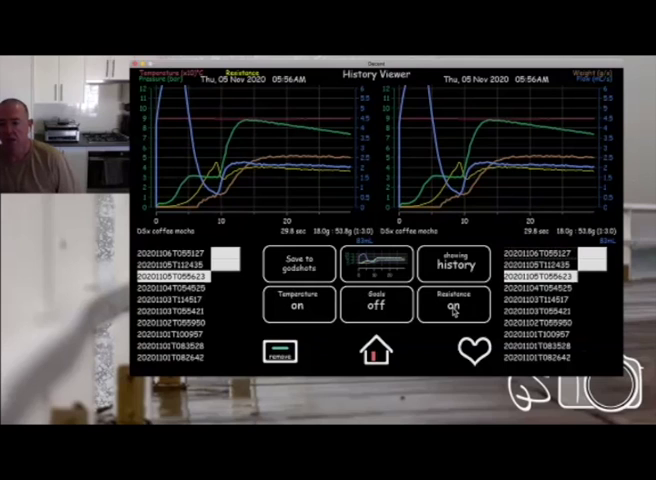
Turn Resistance off and load the 5 Nov 11:24AM shot on the left
{"action": "left_click", "coordinate": [452, 304]}
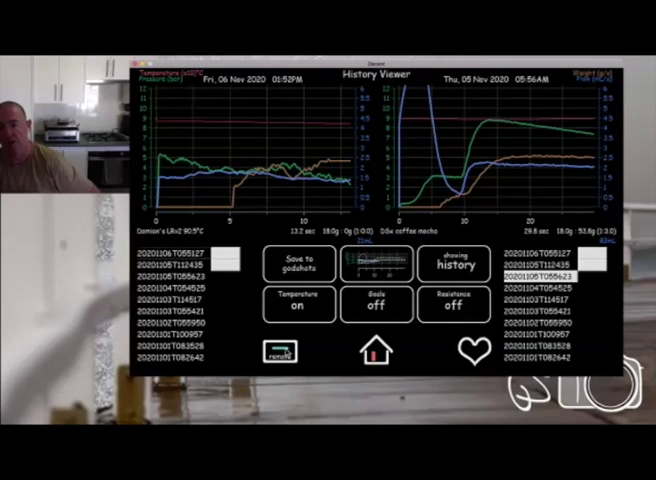
{"action": "left_click", "coordinate": [172, 252]}
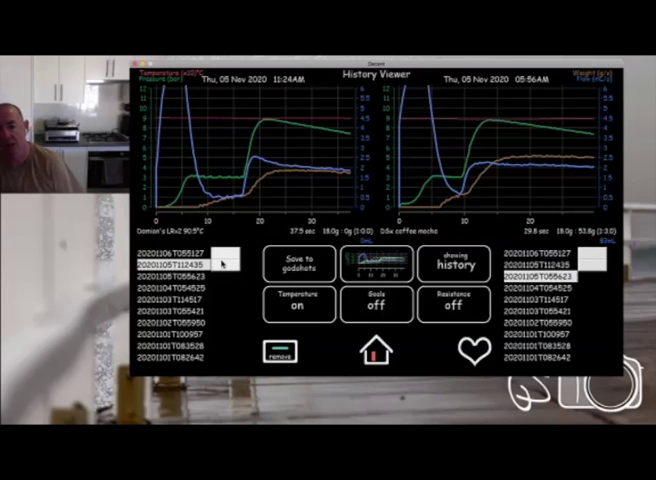
Scroll within the Finder window listing the DE1 app folders
{"action": "scroll", "scroll_direction": "down", "scroll_amount": 3}
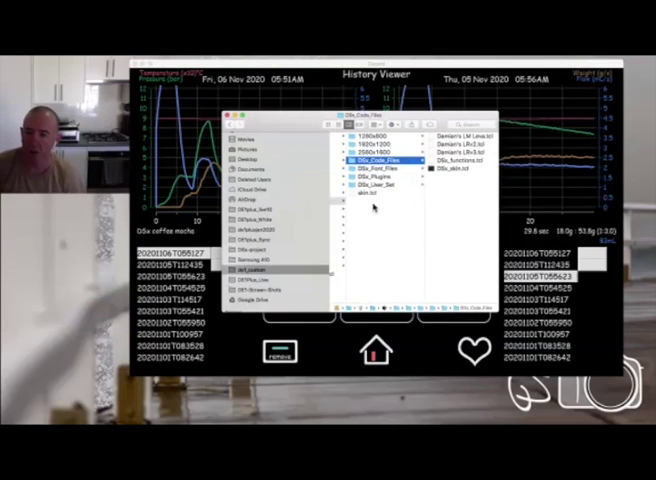
Drill down through the de1plus folders in column view to the history folder of saved .shot files
{"action": "left_click", "coordinate": [368, 156]}
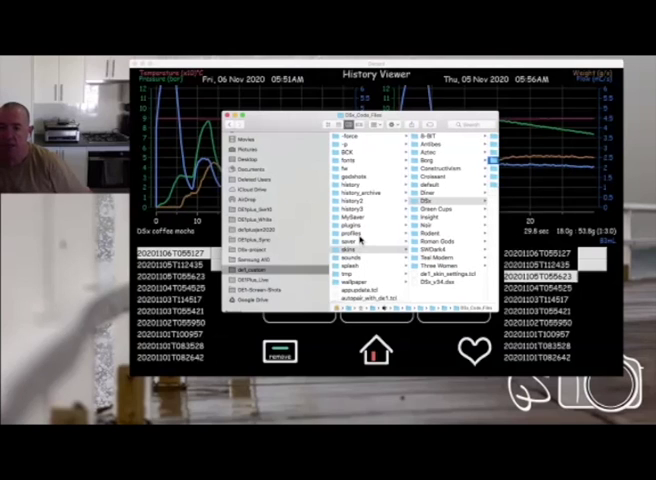
{"action": "left_click", "coordinate": [352, 232]}
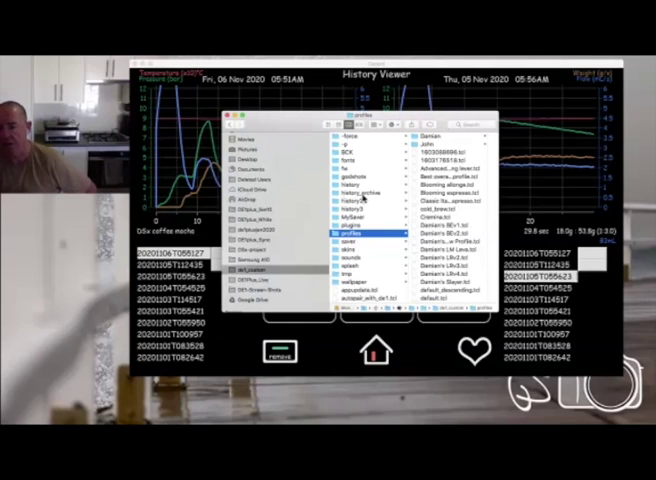
{"action": "left_click", "coordinate": [364, 192]}
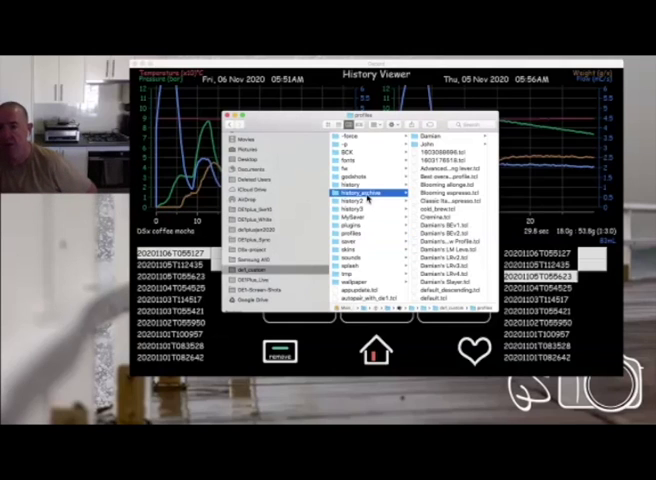
{"action": "left_click", "coordinate": [354, 188]}
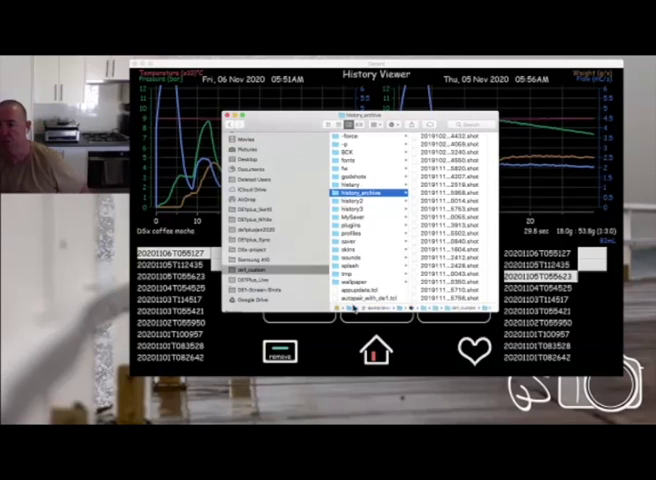
{"action": "left_click", "coordinate": [356, 188]}
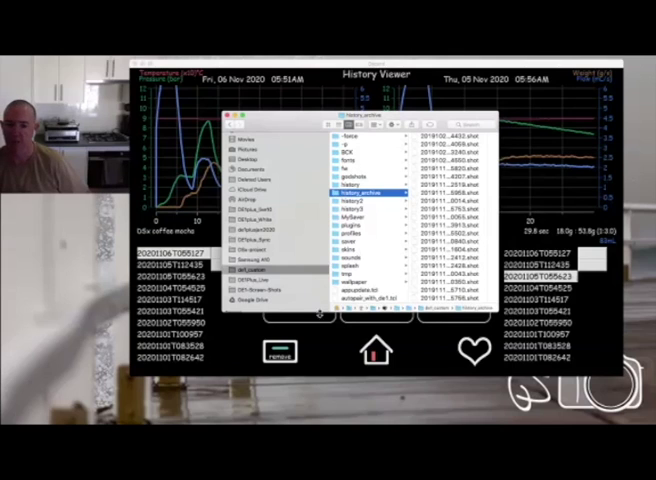
{"action": "mouse_move", "coordinate": [334, 344]}
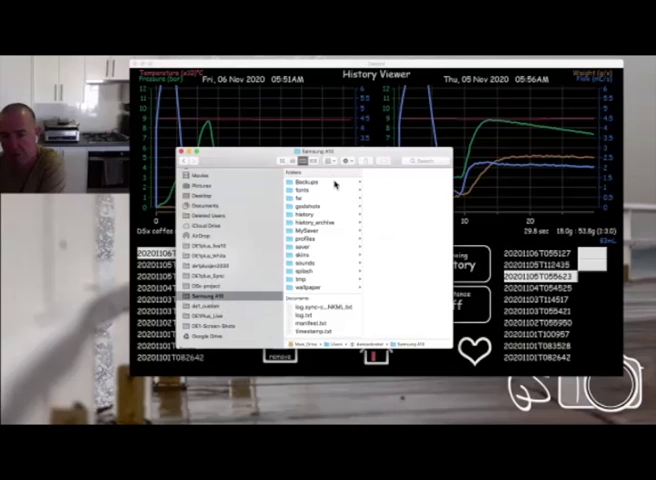
Browse a second history folder's .shot files, then return to the History Viewer
{"action": "left_click", "coordinate": [306, 214]}
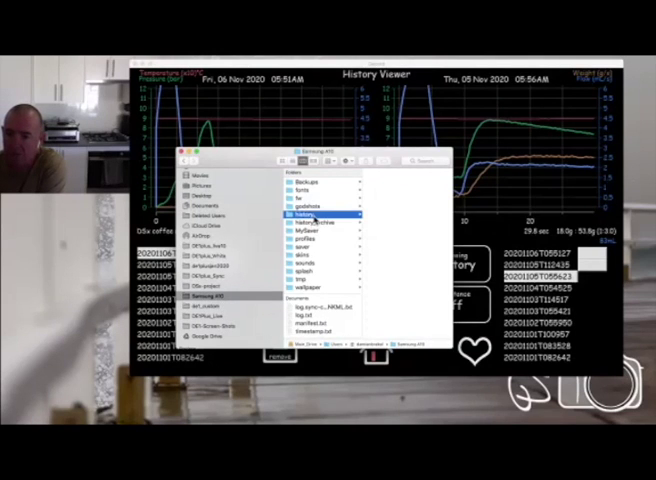
{"action": "left_click", "coordinate": [320, 214]}
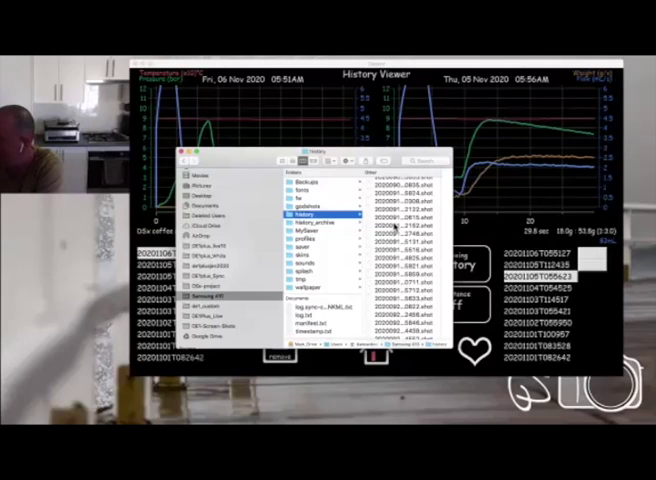
{"action": "mouse_move", "coordinate": [278, 236]}
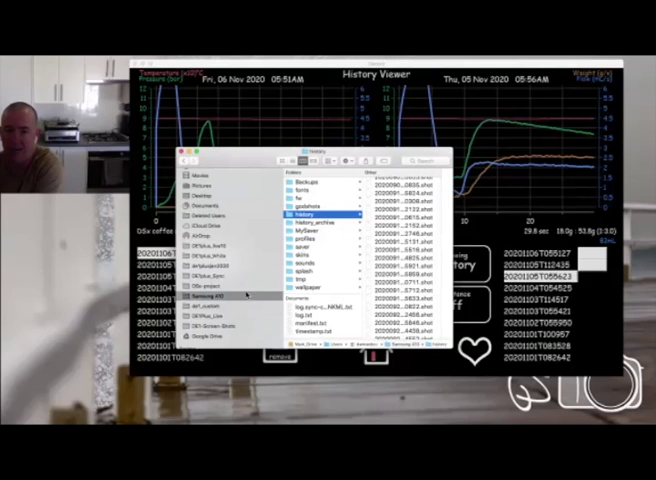
{"action": "scroll", "scroll_direction": "down", "scroll_amount": 3}
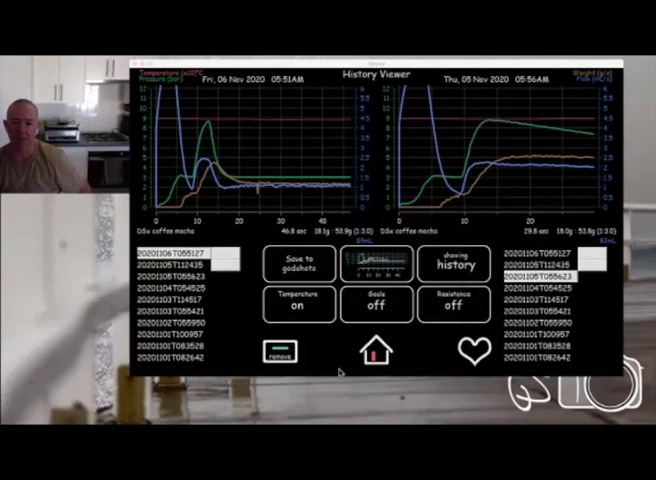
{"action": "mouse_move", "coordinate": [256, 292]}
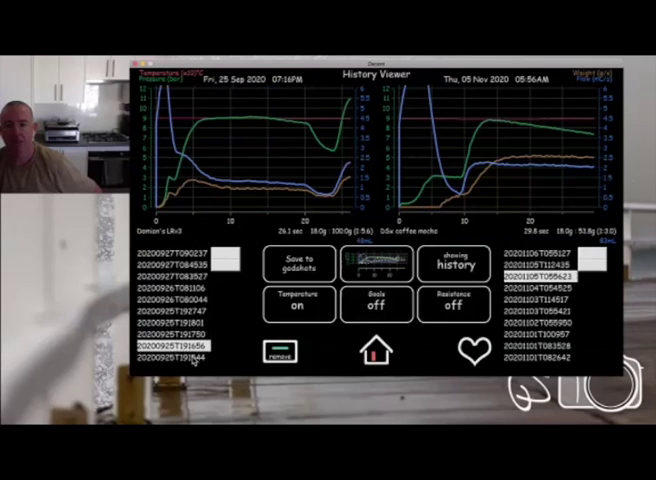
Load a 25 September 2020 shot into the left History Viewer chart
{"action": "left_click", "coordinate": [170, 356]}
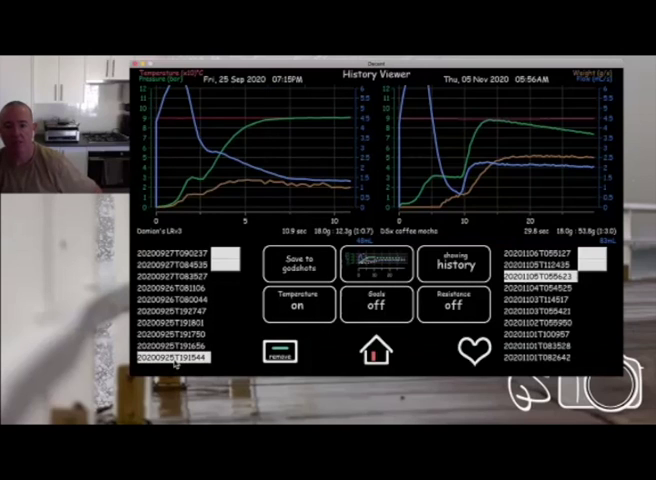
Pick another left-hand shot, then step through right-list entries until an 18 October 2020 shot is plotted
{"action": "left_click", "coordinate": [176, 312]}
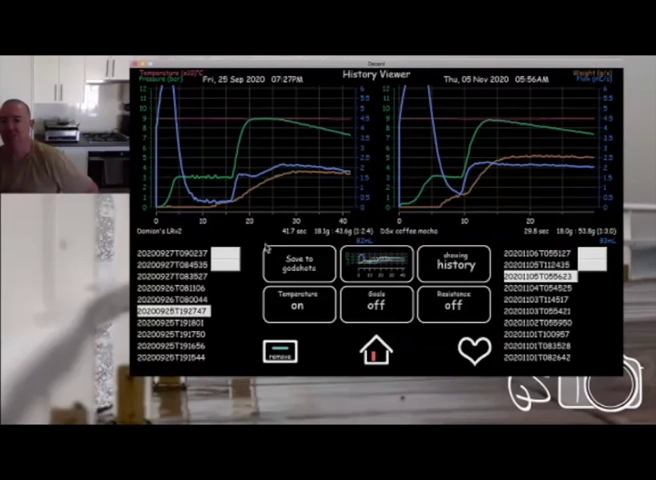
{"action": "mouse_move", "coordinate": [344, 370]}
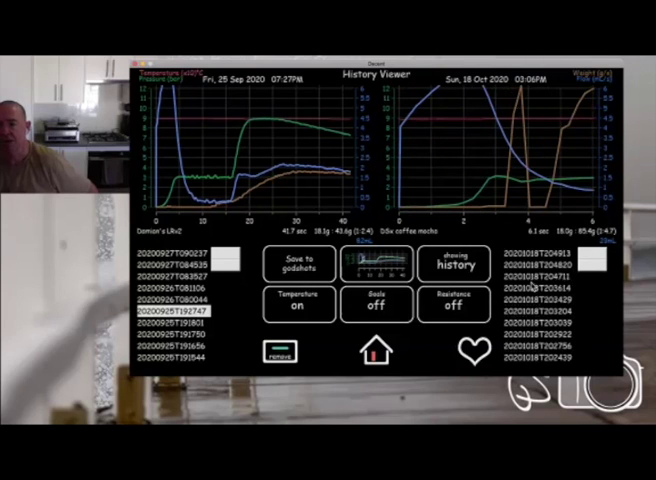
{"action": "left_click", "coordinate": [546, 322]}
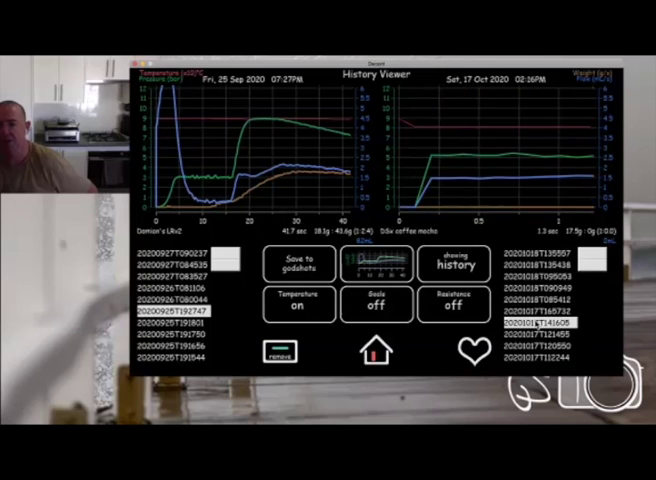
{"action": "left_click", "coordinate": [548, 324]}
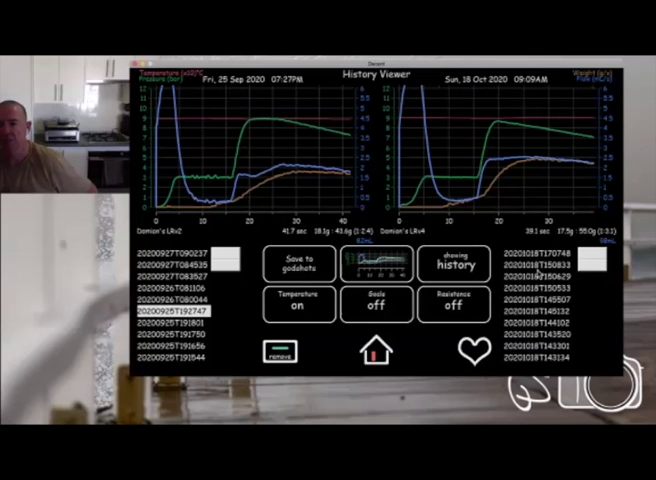
{"action": "left_click", "coordinate": [544, 290]}
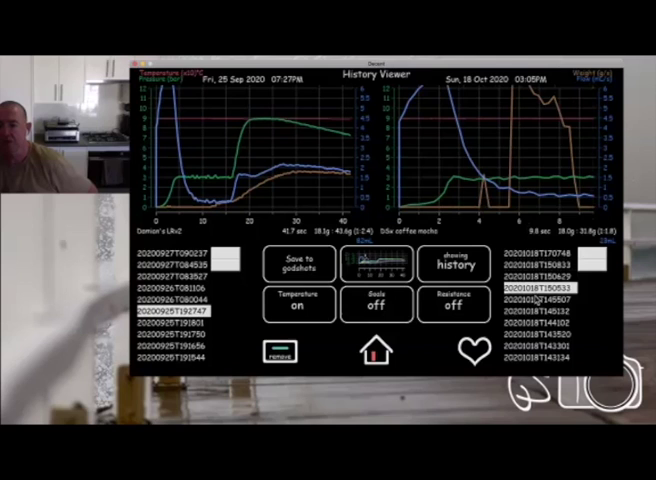
{"action": "left_click", "coordinate": [542, 322]}
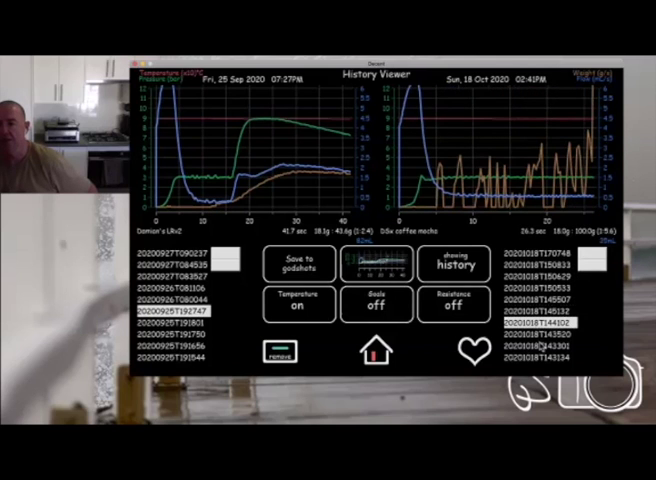
{"action": "left_click", "coordinate": [544, 330]}
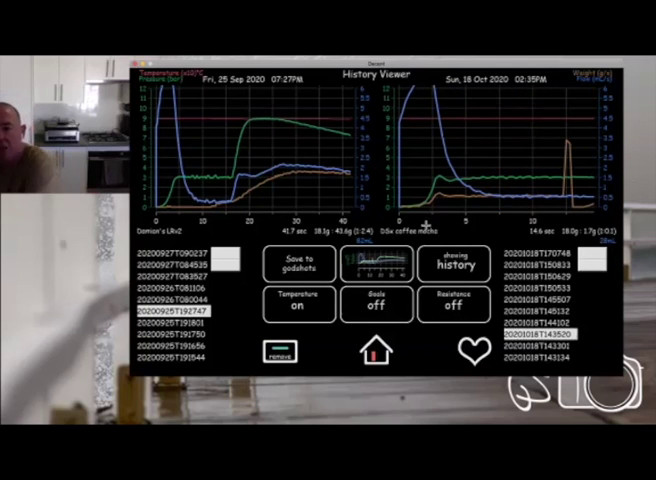
{"action": "mouse_move", "coordinate": [444, 230]}
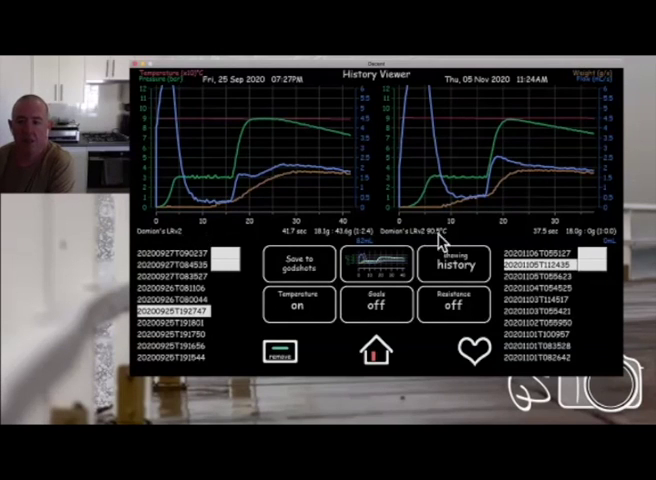
{"action": "mouse_move", "coordinate": [464, 236]}
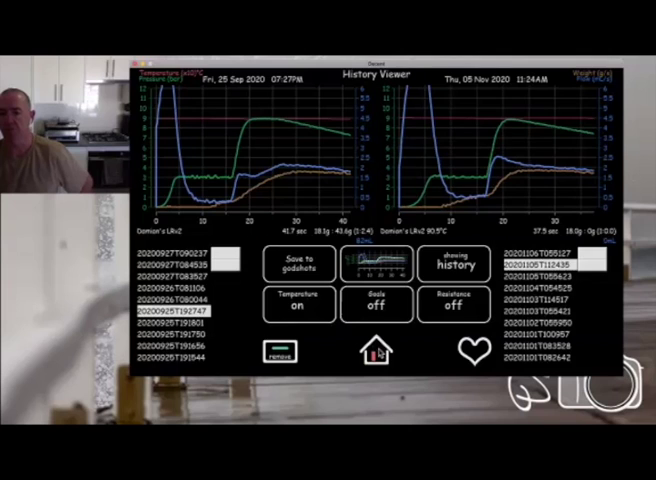
Leave the History Viewer, load the LRv3 preset and confirm it as the active profile
{"action": "left_click", "coordinate": [376, 348]}
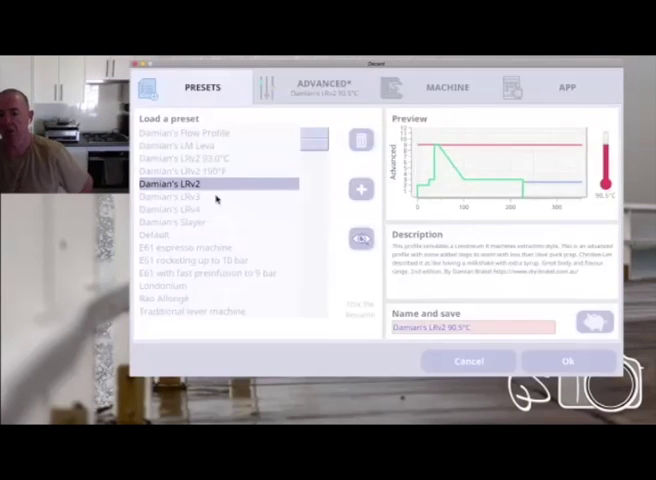
{"action": "left_click", "coordinate": [180, 184]}
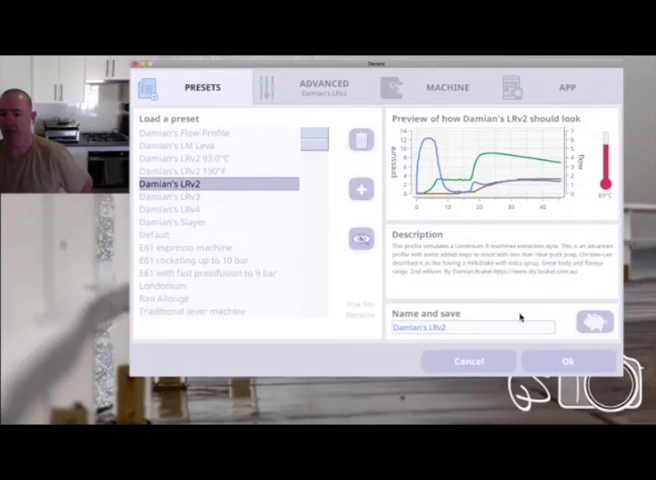
{"action": "left_click", "coordinate": [572, 360]}
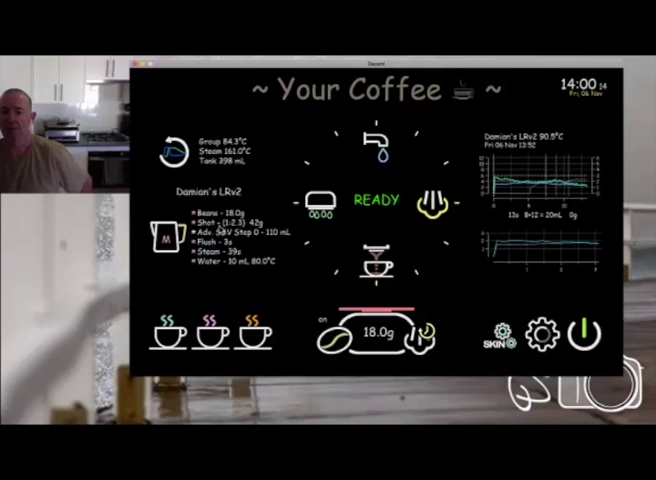
{"action": "mouse_move", "coordinate": [276, 196]}
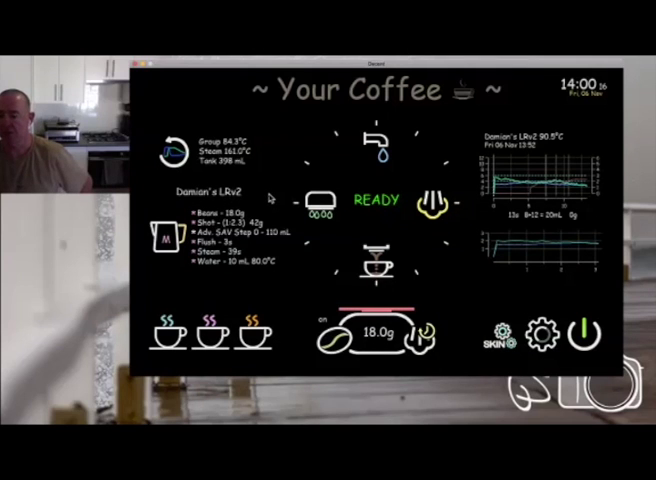
{"action": "mouse_move", "coordinate": [400, 184]}
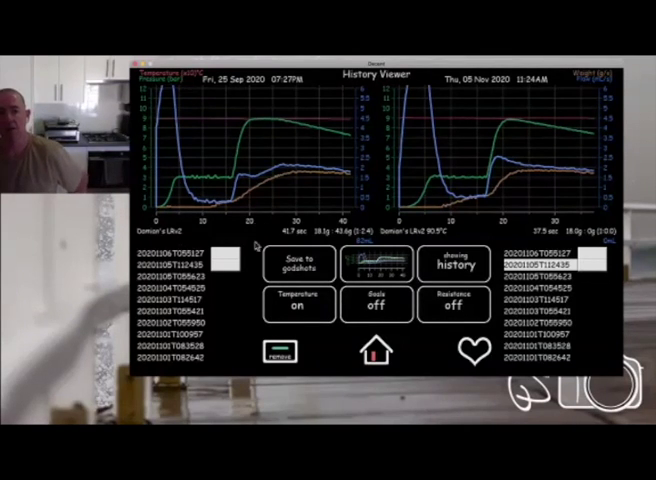
Return home, reopen the profile presets and scroll to the Default profile
{"action": "left_click", "coordinate": [376, 348]}
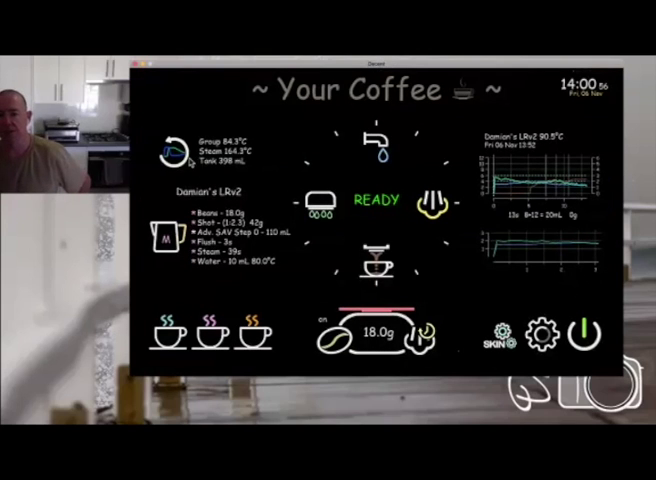
{"action": "left_click", "coordinate": [538, 332]}
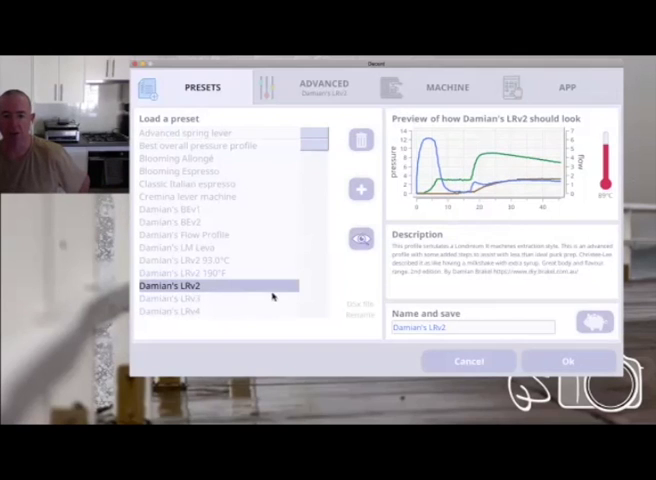
{"action": "scroll", "scroll_direction": "down", "scroll_amount": 3}
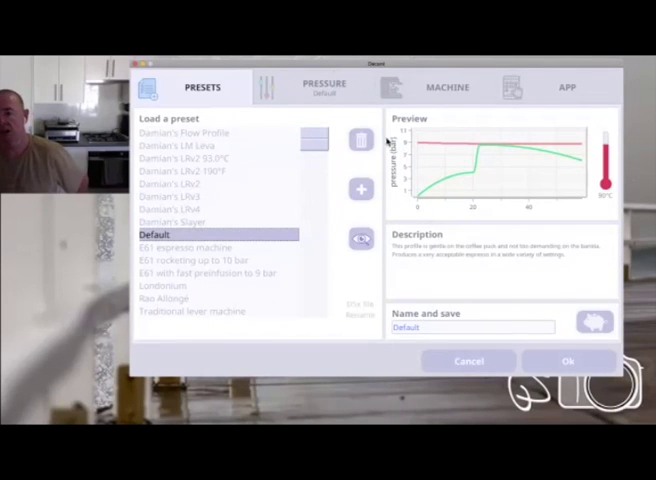
Save Default under the new name 'Barnes profile', select it and confirm
{"action": "left_click", "coordinate": [324, 88]}
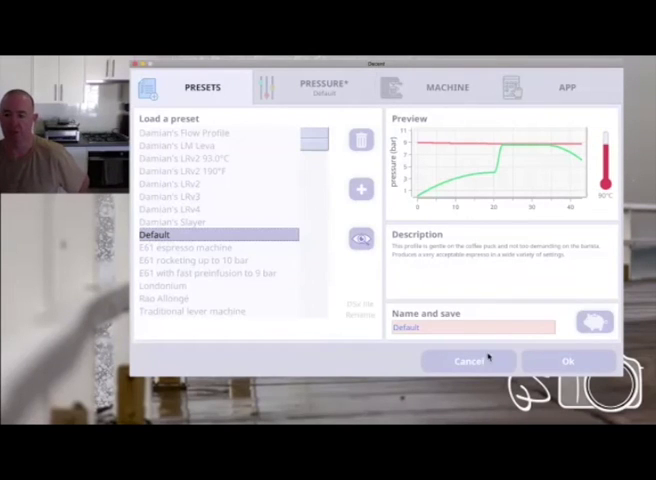
{"action": "left_click", "coordinate": [476, 328]}
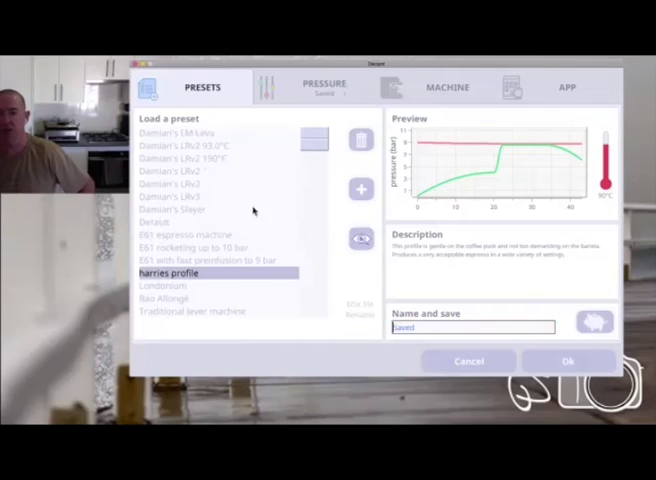
{"action": "left_click", "coordinate": [164, 272]}
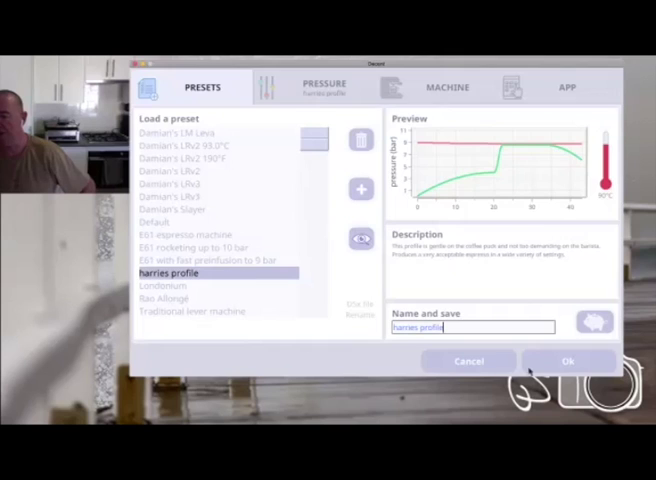
{"action": "left_click", "coordinate": [570, 360]}
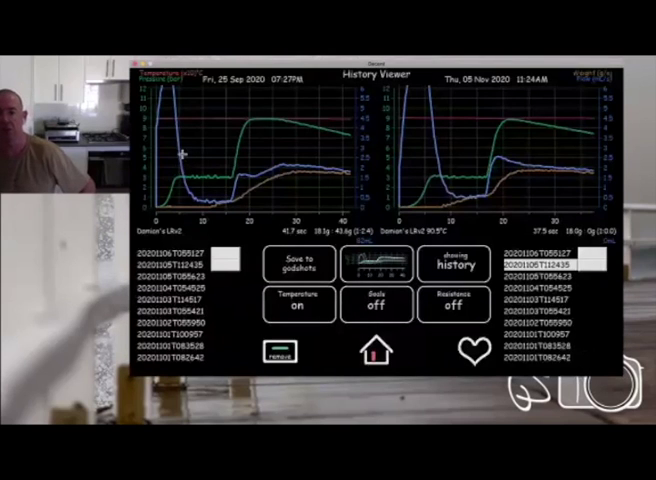
{"action": "mouse_move", "coordinate": [164, 256]}
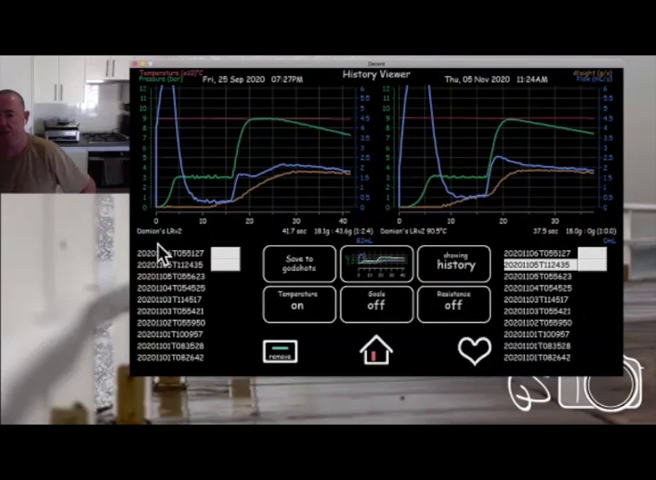